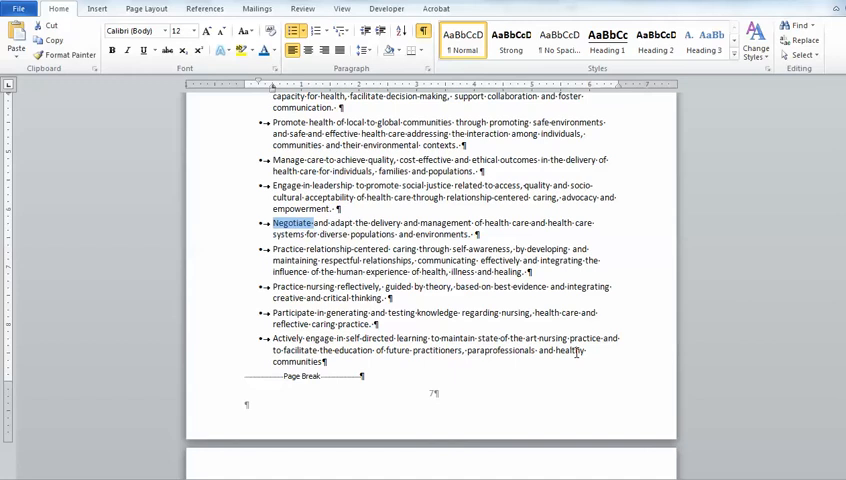
pyautogui.scroll(-3)
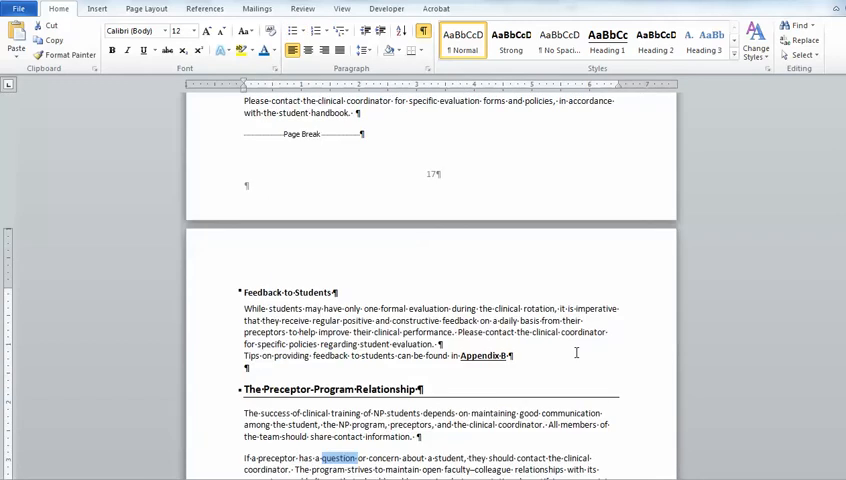
pyautogui.scroll(-3)
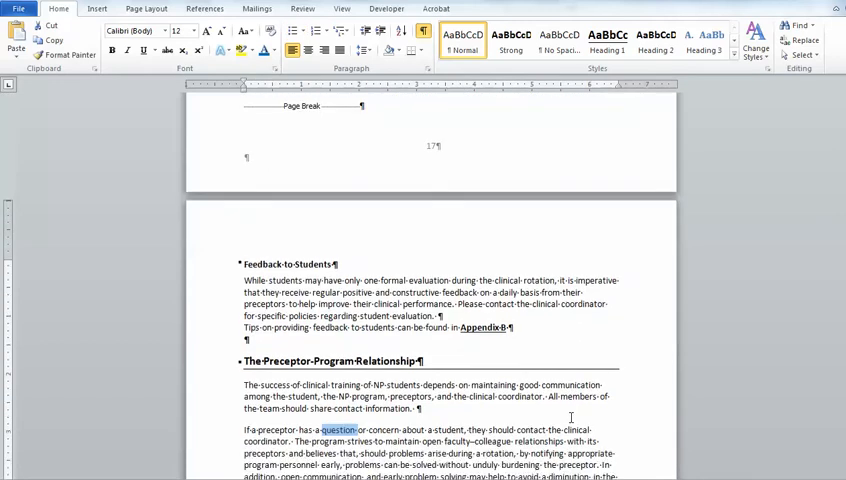
pyautogui.scroll(-3)
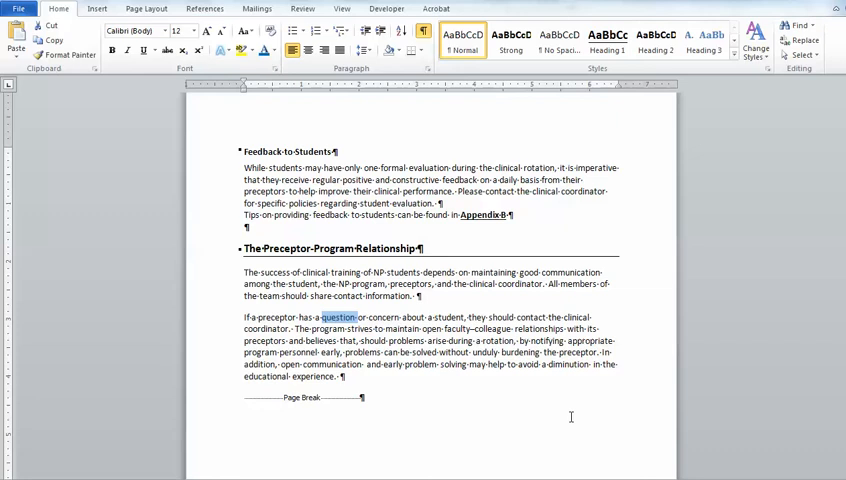
pyautogui.scroll(-3)
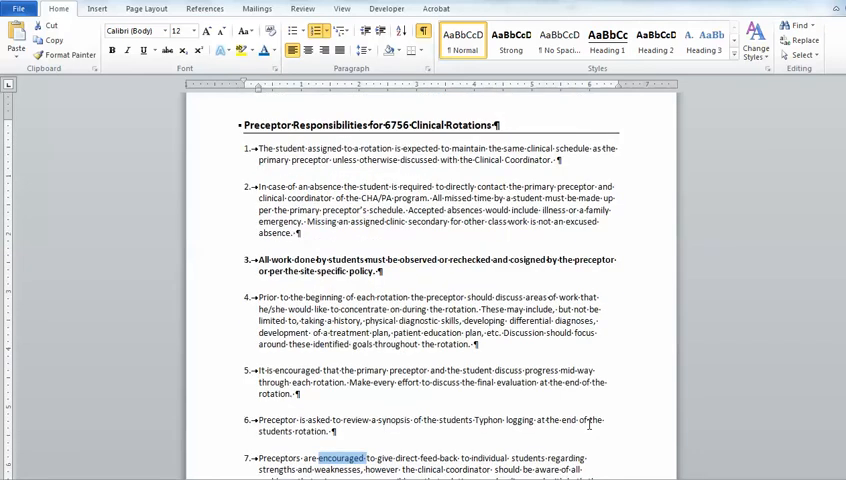
pyautogui.scroll(-3)
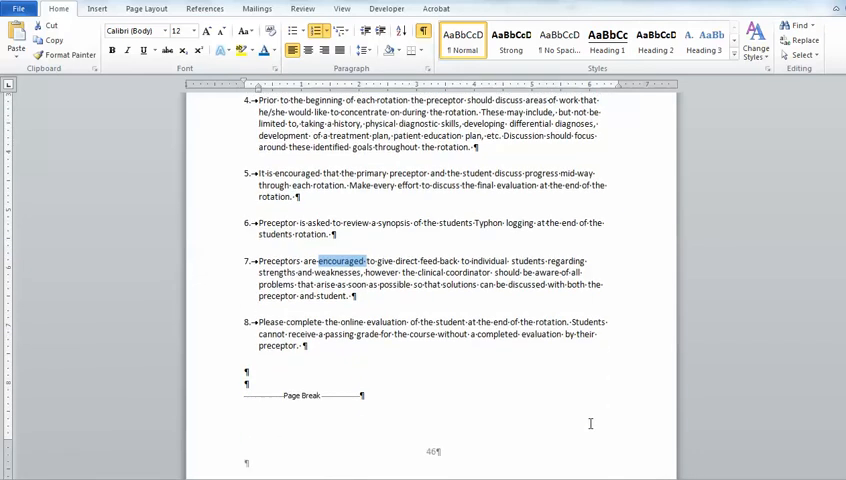